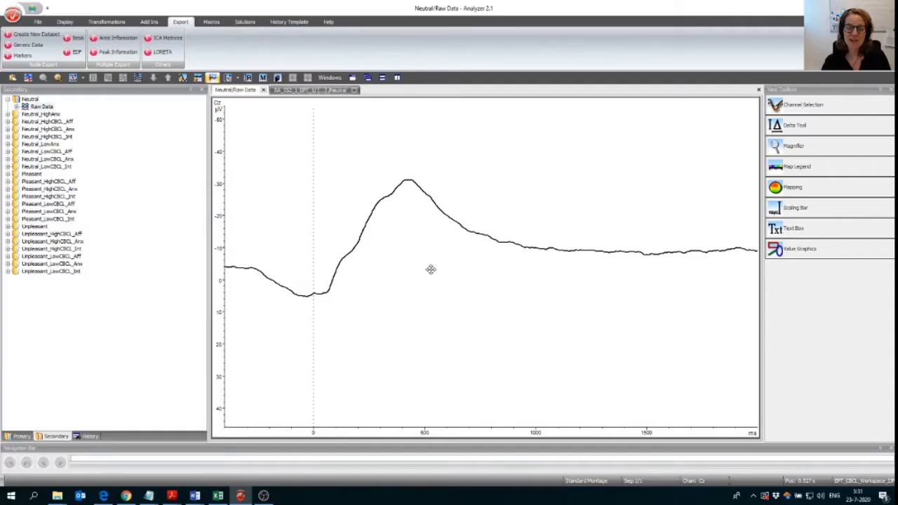
mouse_move(424, 268)
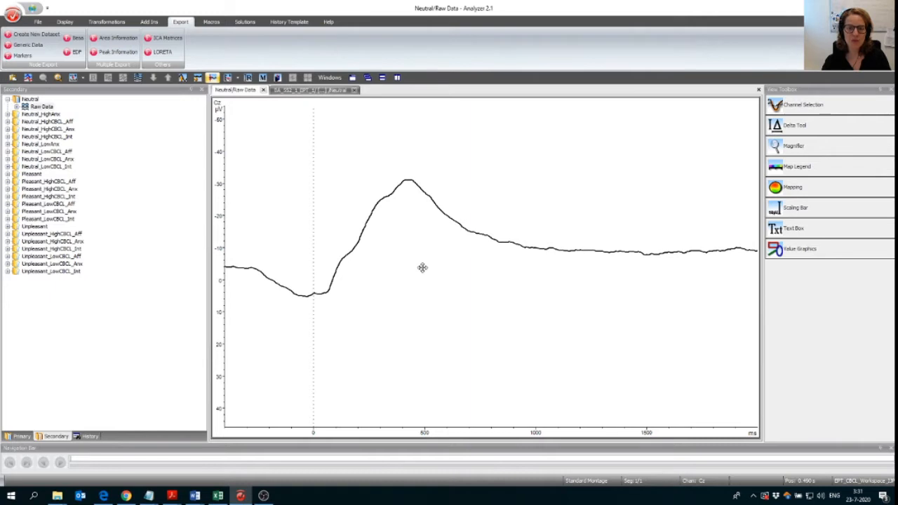
mouse_move(403, 286)
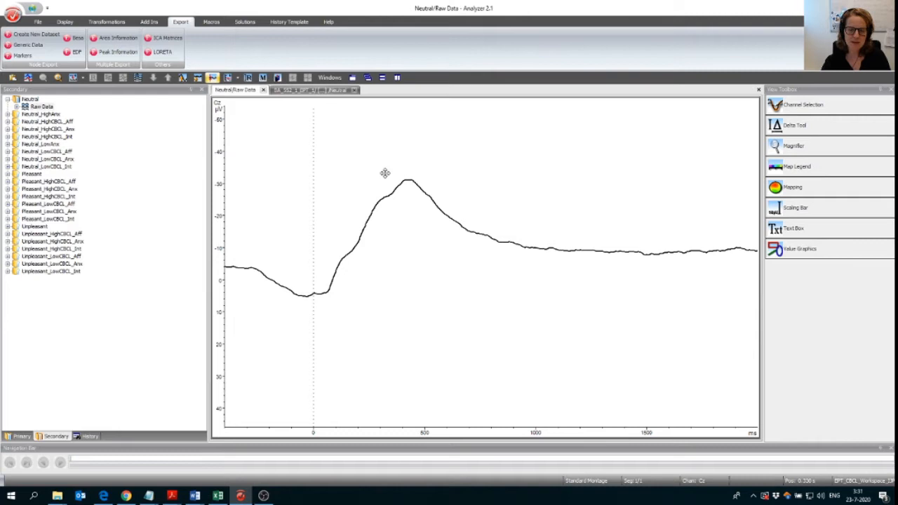
mouse_move(392, 293)
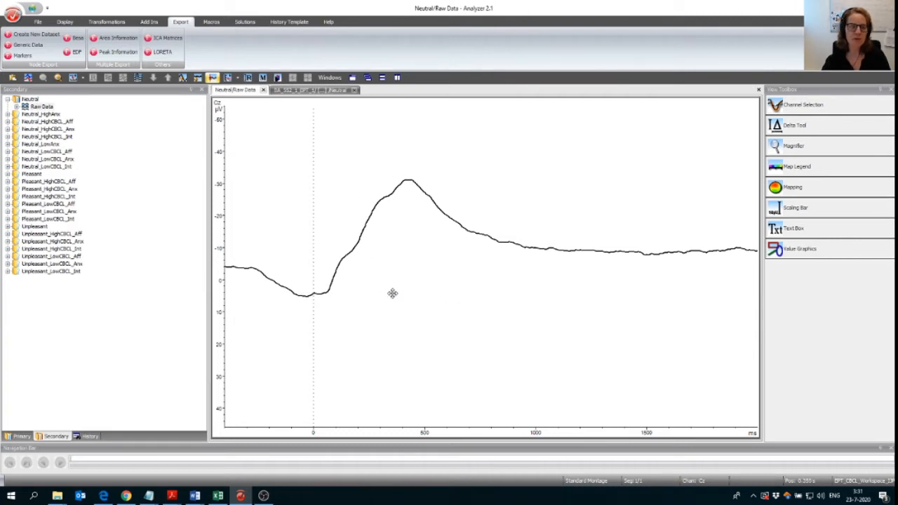
mouse_move(397, 293)
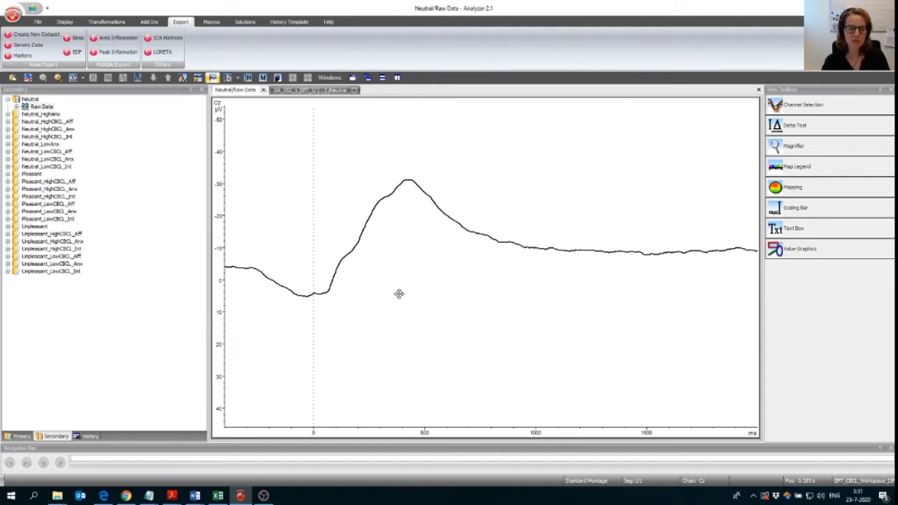
mouse_move(396, 289)
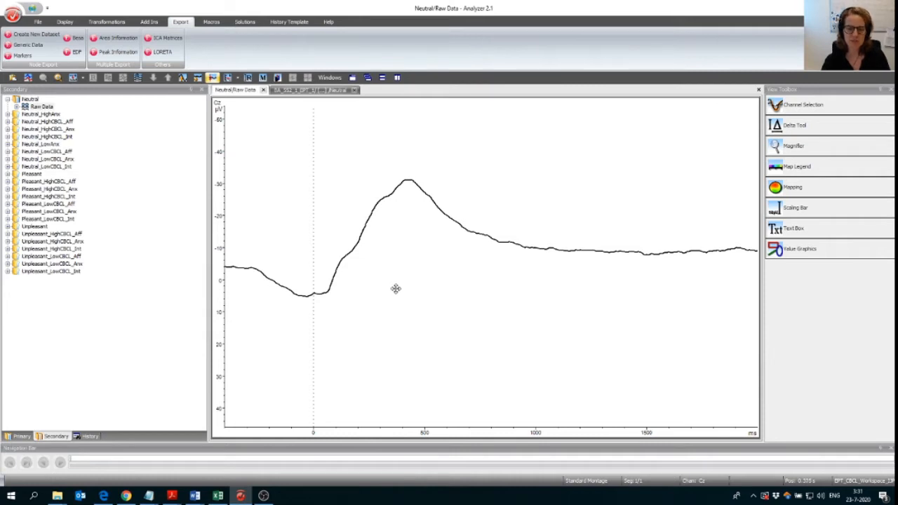
mouse_move(353, 192)
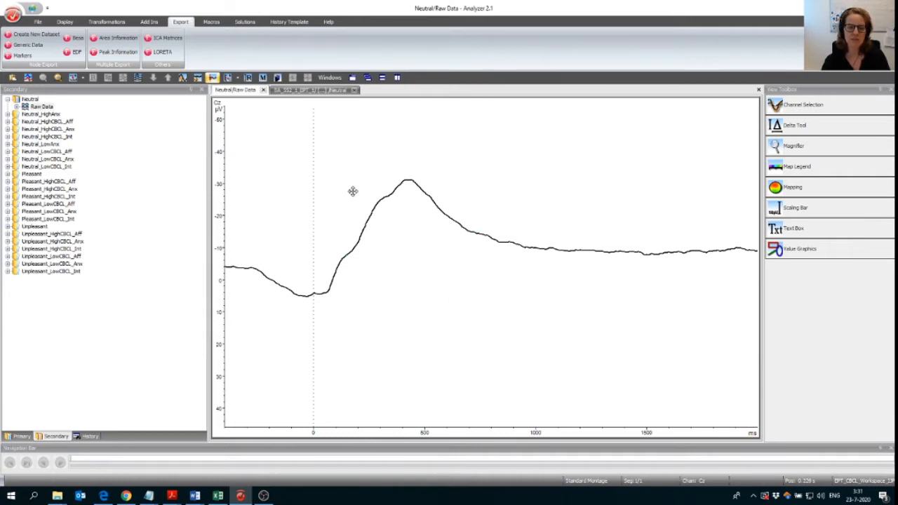
mouse_move(395, 285)
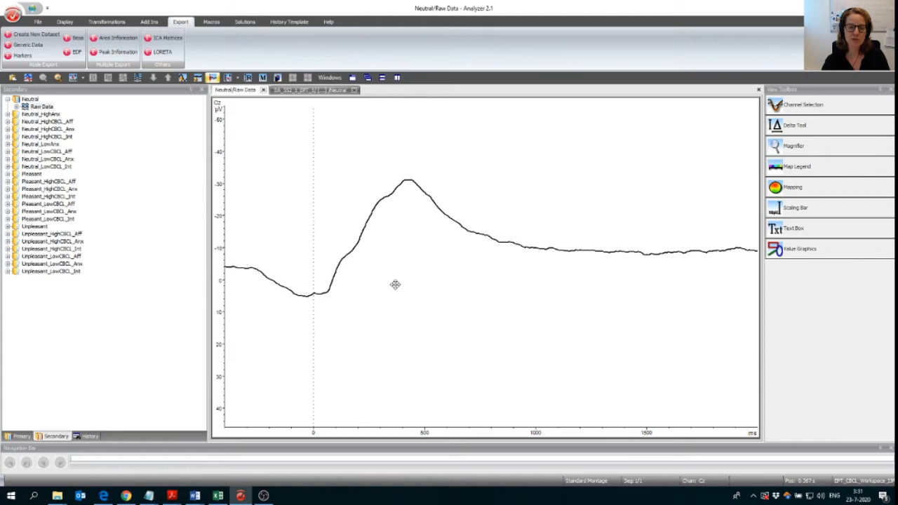
mouse_move(400, 286)
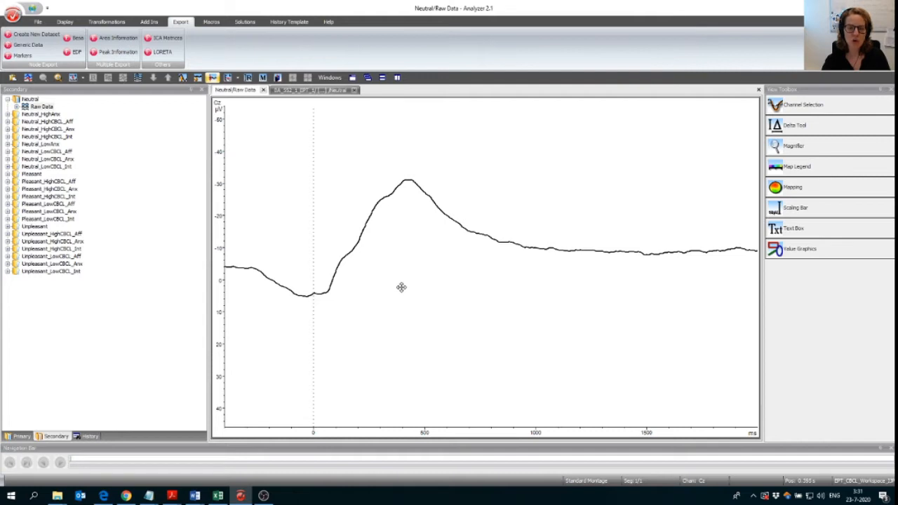
mouse_move(399, 285)
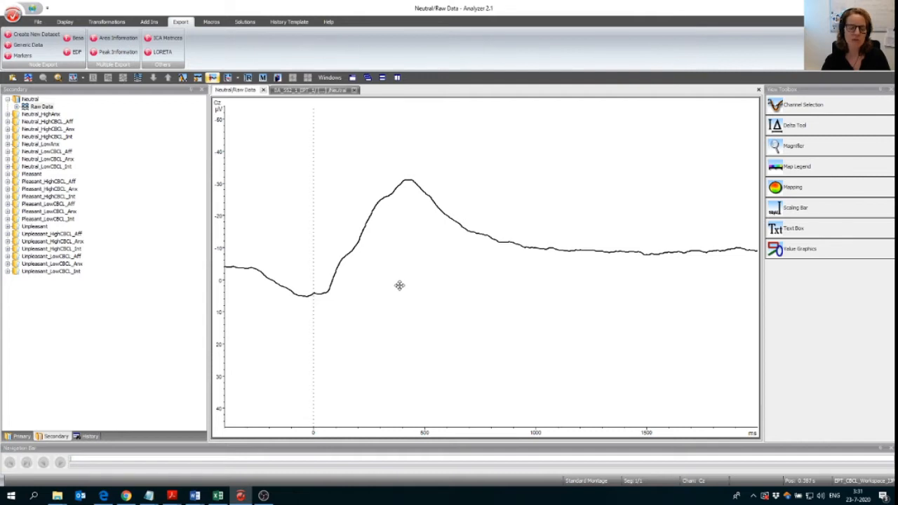
mouse_move(427, 241)
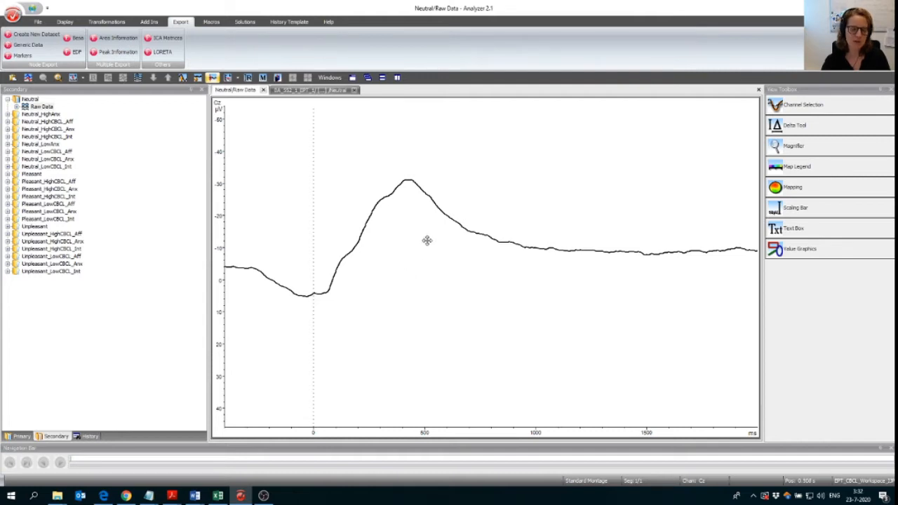
mouse_move(393, 277)
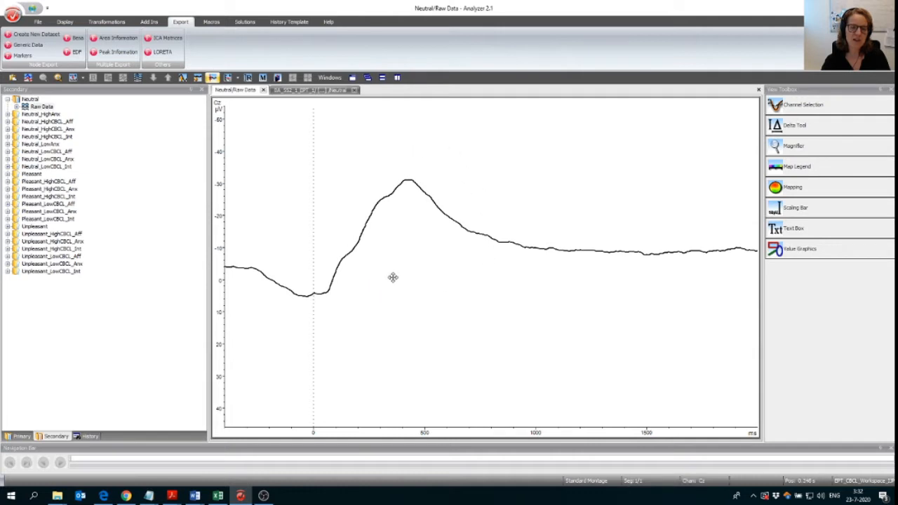
mouse_move(416, 381)
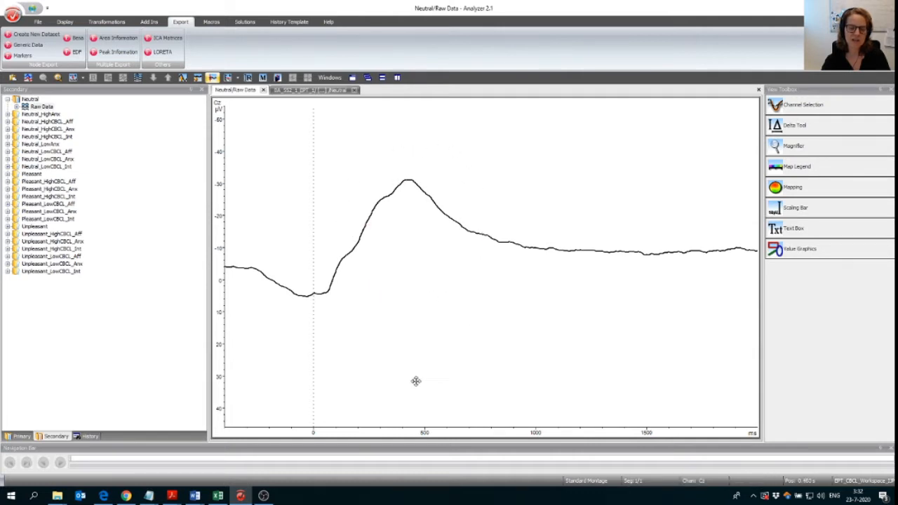
mouse_move(359, 431)
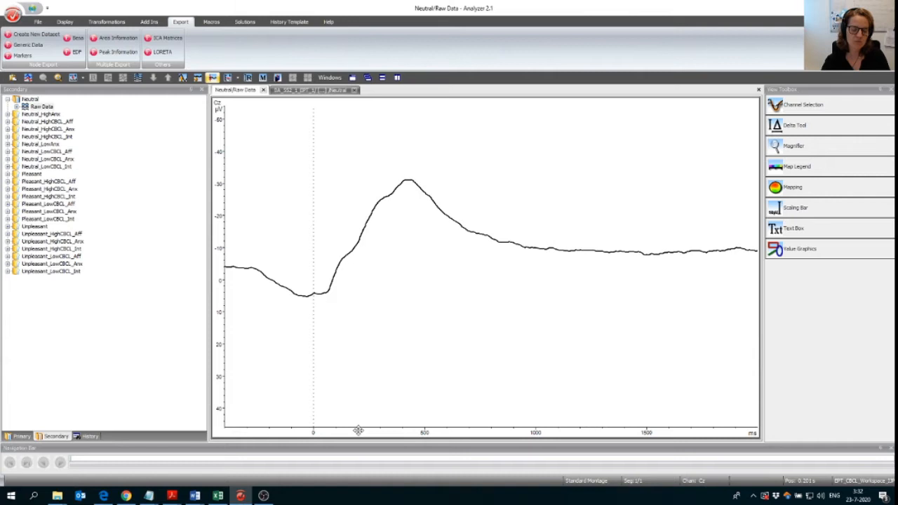
mouse_move(472, 427)
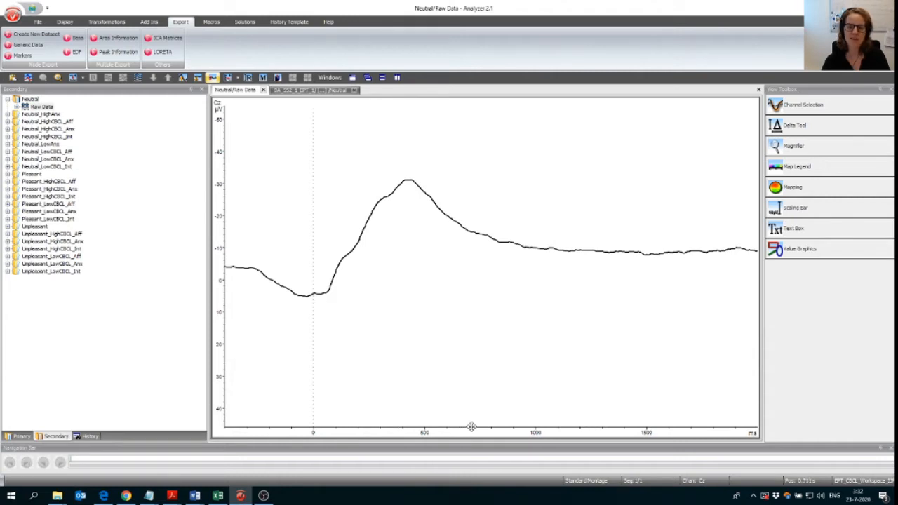
mouse_move(389, 424)
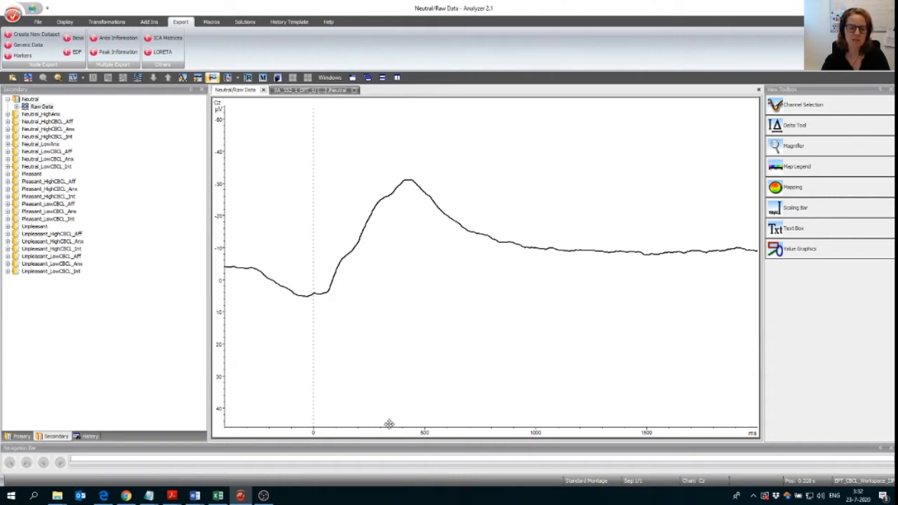
mouse_move(469, 423)
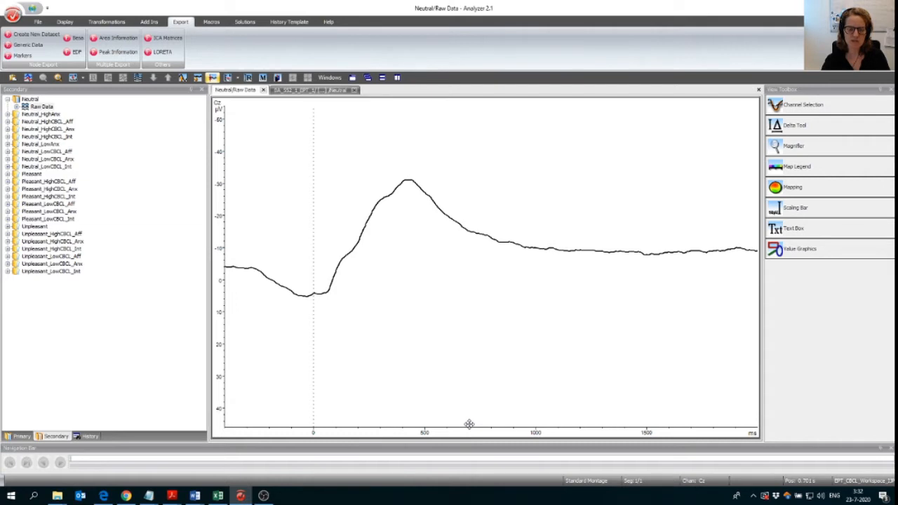
mouse_move(405, 287)
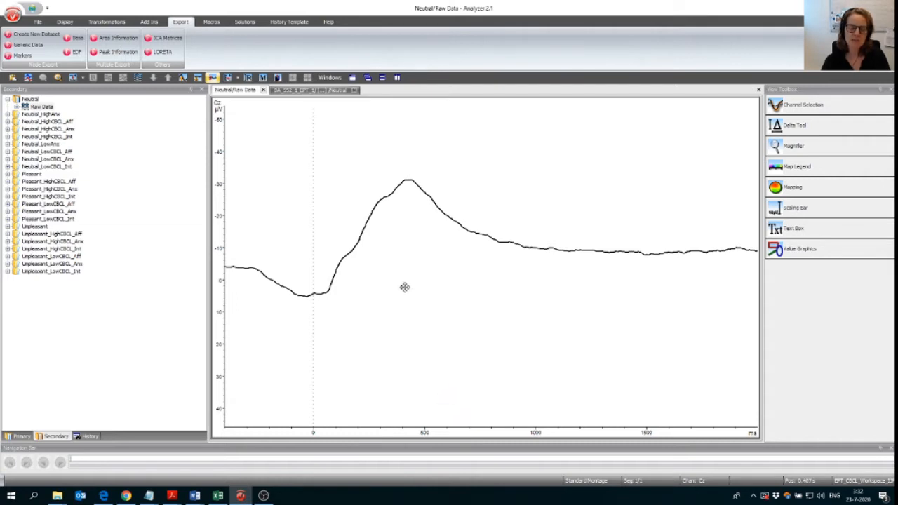
mouse_move(398, 260)
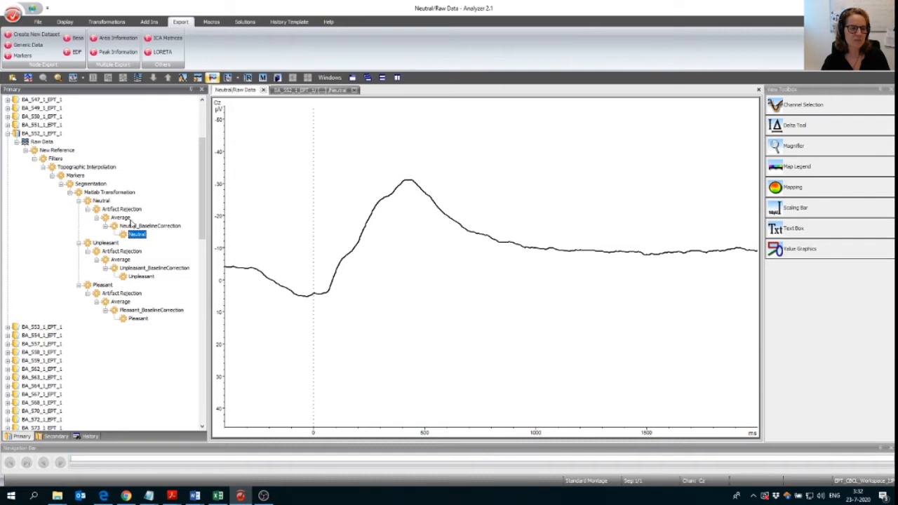
Step: Select participant 552's Neutral node under Neutral_BaselineCorrection in the history tree
click(141, 276)
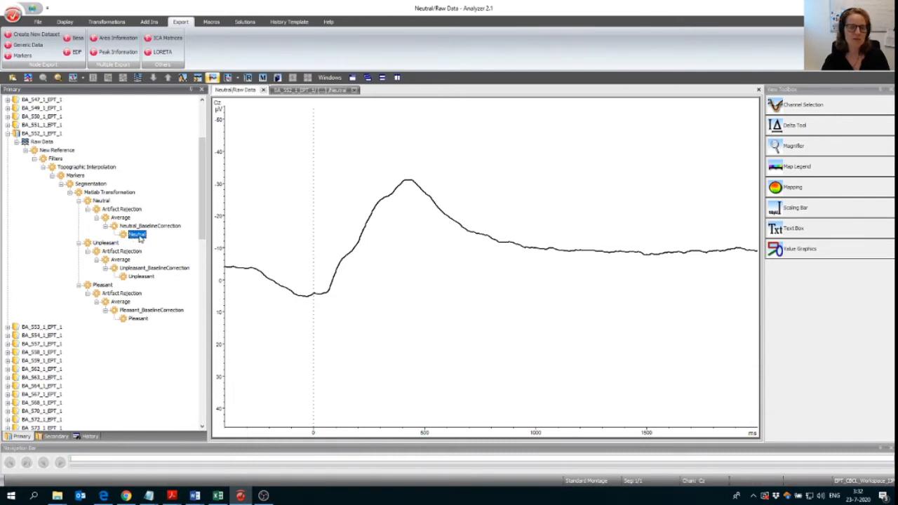
Step: Show the baseline-corrected Neutral average waveforms for all electrodes in a new window
double_click(138, 234)
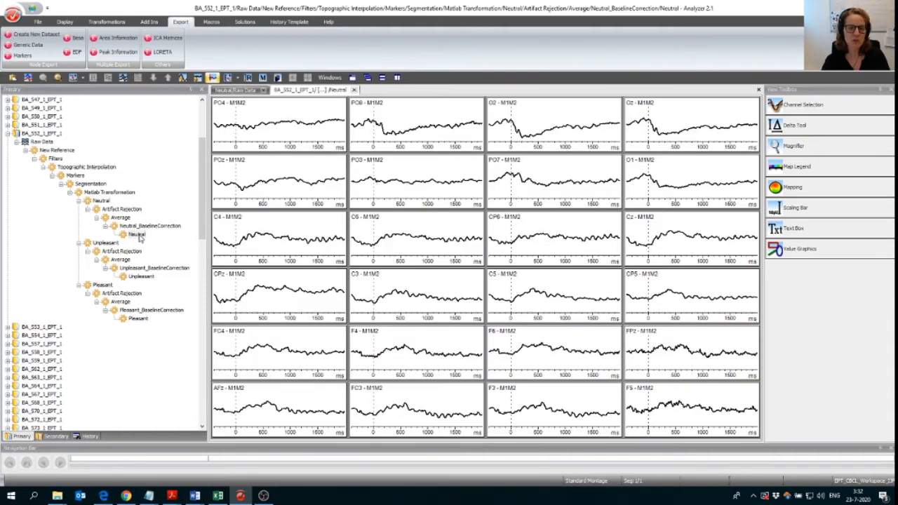
mouse_move(241, 119)
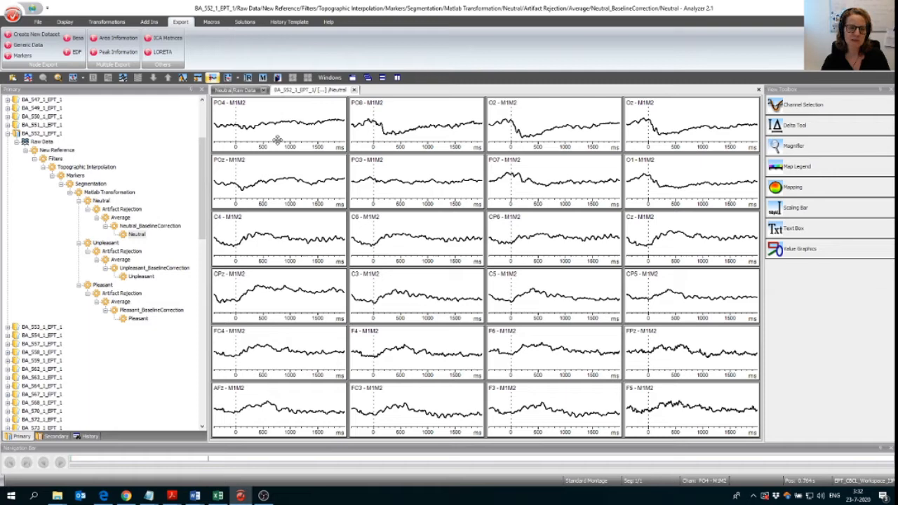
mouse_move(294, 396)
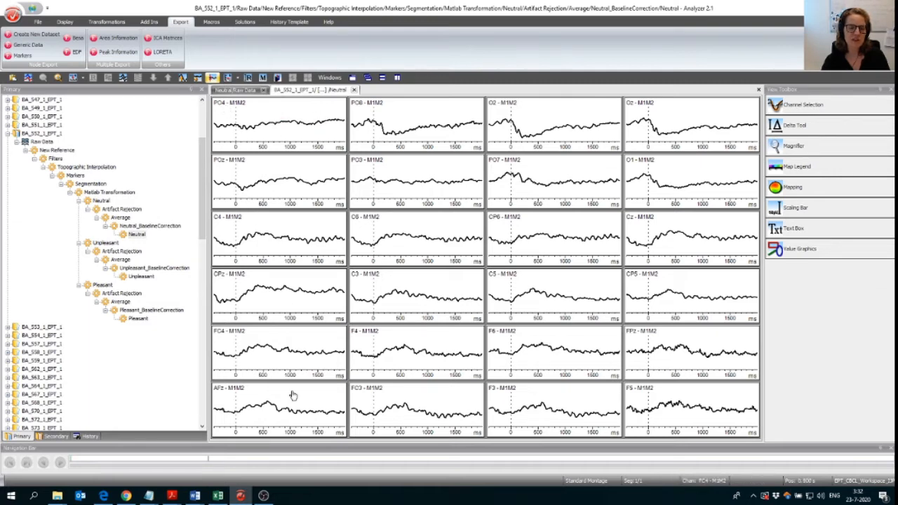
mouse_move(672, 99)
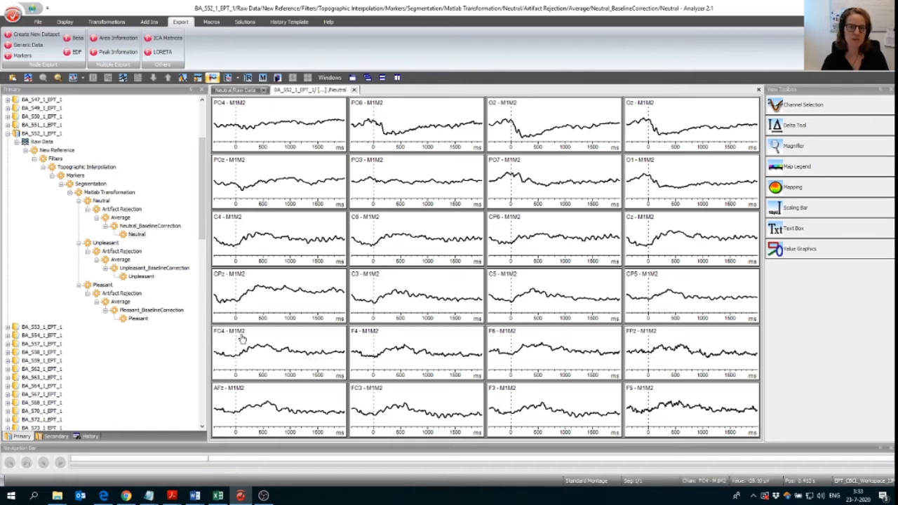
mouse_move(111, 229)
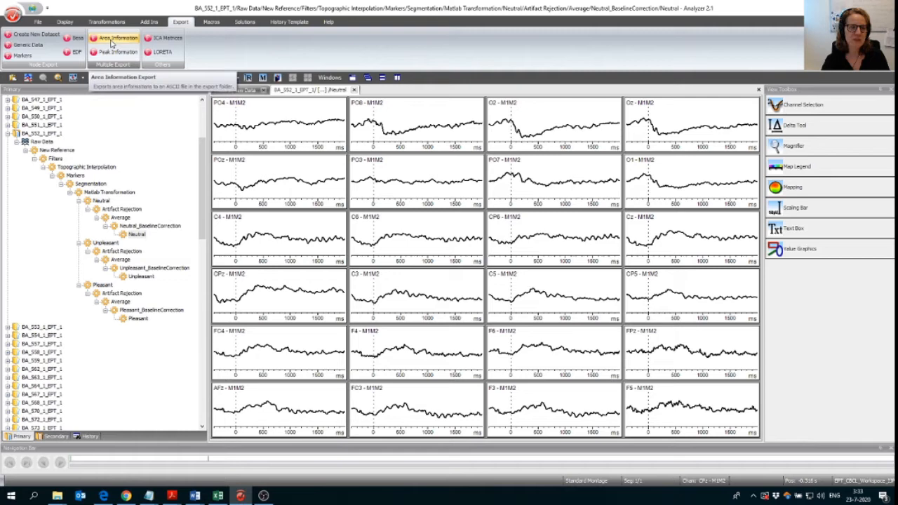
Step: Configure Area Information Export for Time Domain mean voltage from 200 to 700 ms on Neutral
click(113, 37)
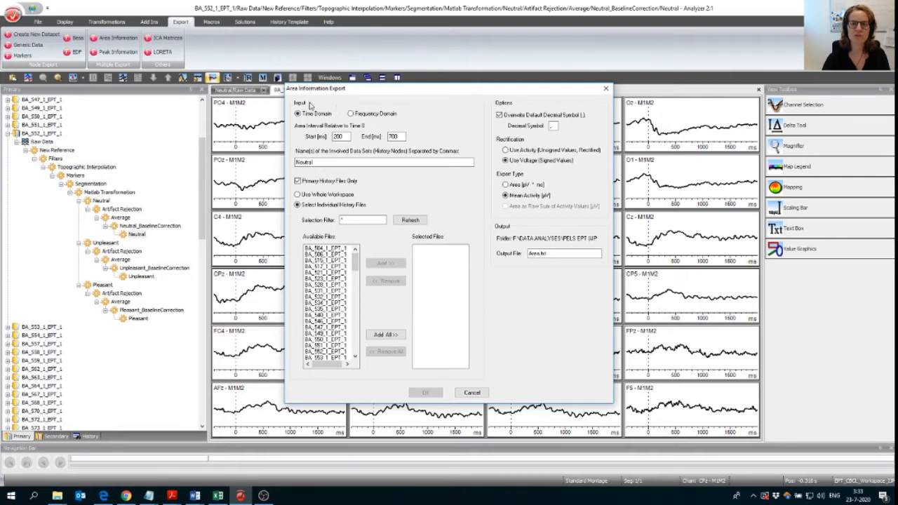
mouse_move(342, 151)
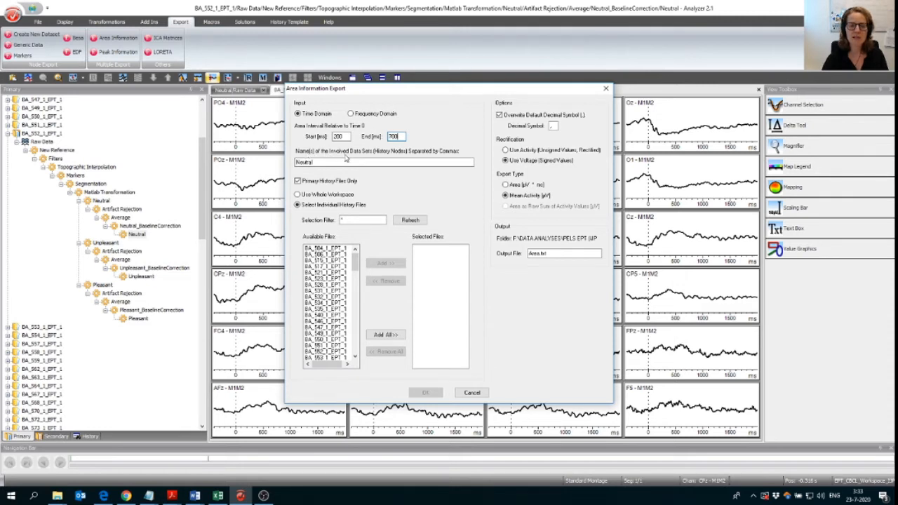
click(382, 162)
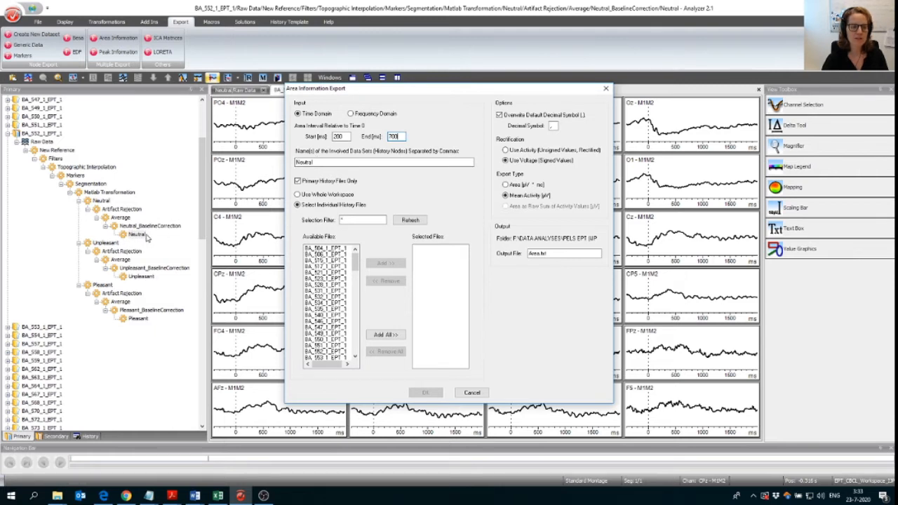
mouse_move(121, 320)
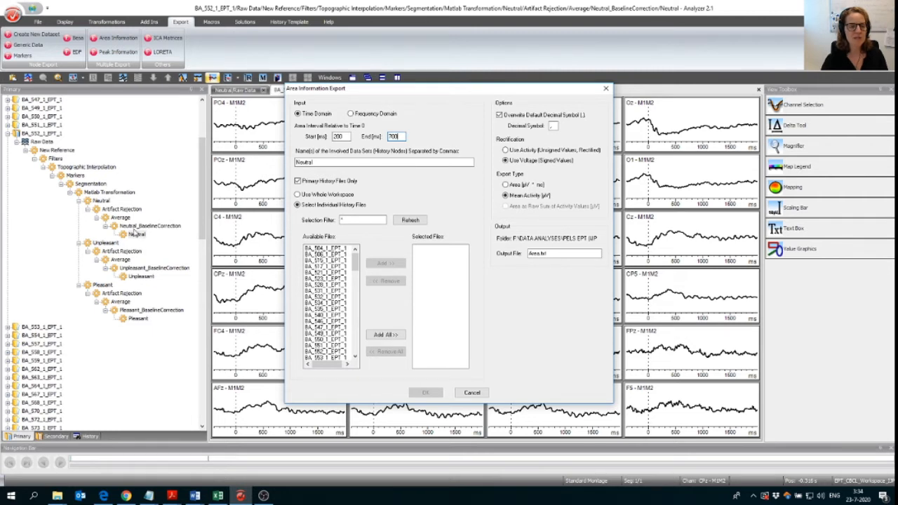
mouse_move(262, 193)
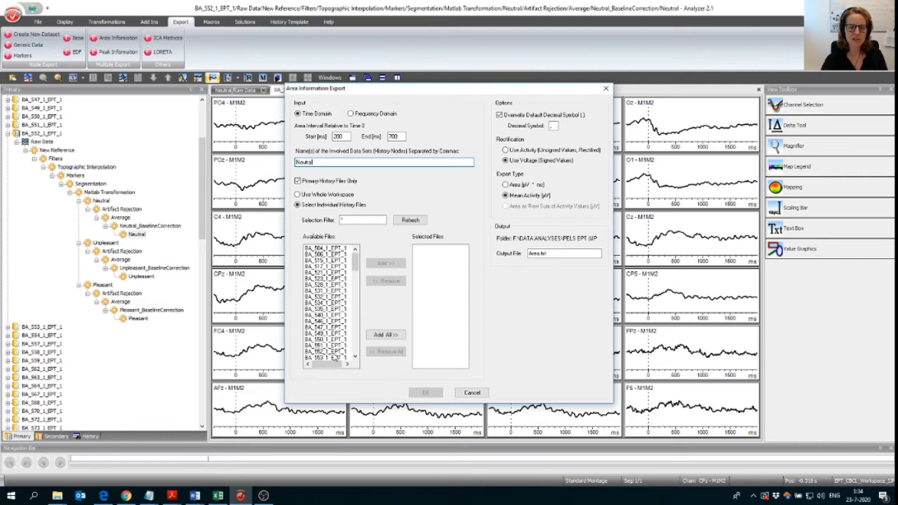
mouse_move(345, 337)
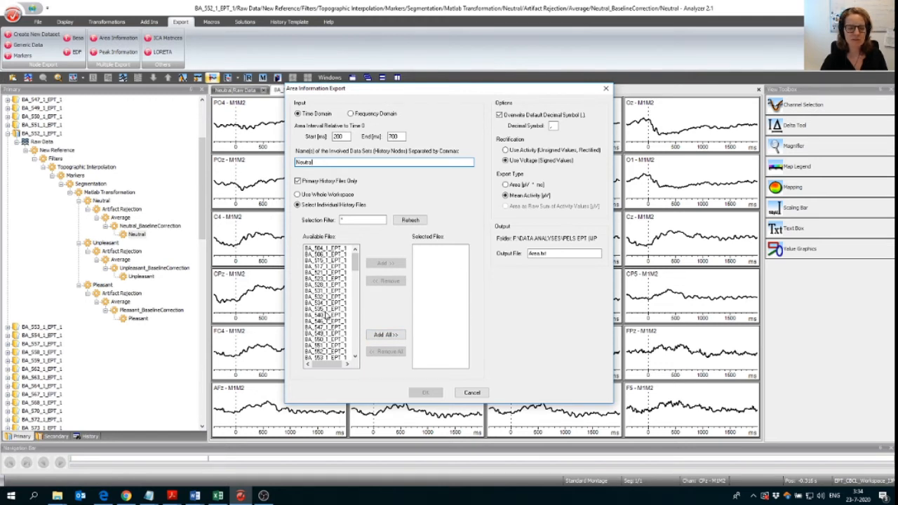
Step: Add BA_552_1_EPT_1 from Available Files to the Selected Files list for export
click(326, 297)
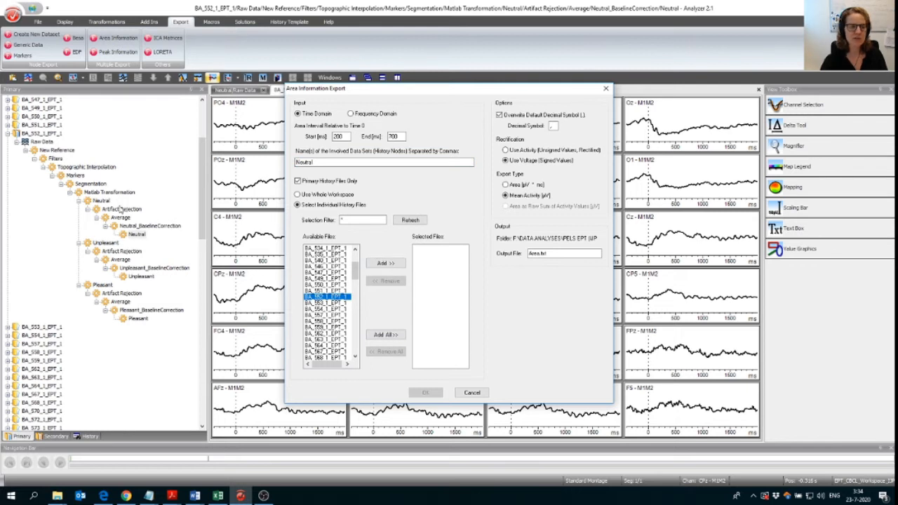
click(385, 263)
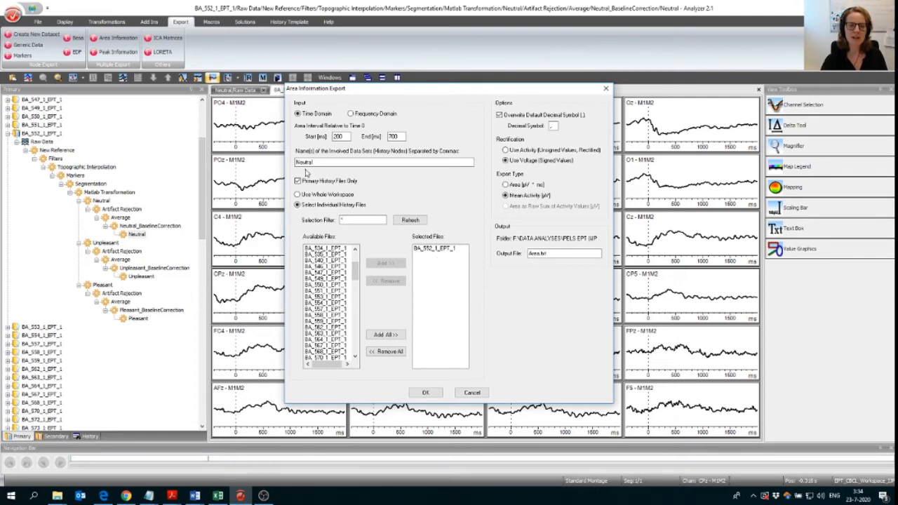
mouse_move(530, 281)
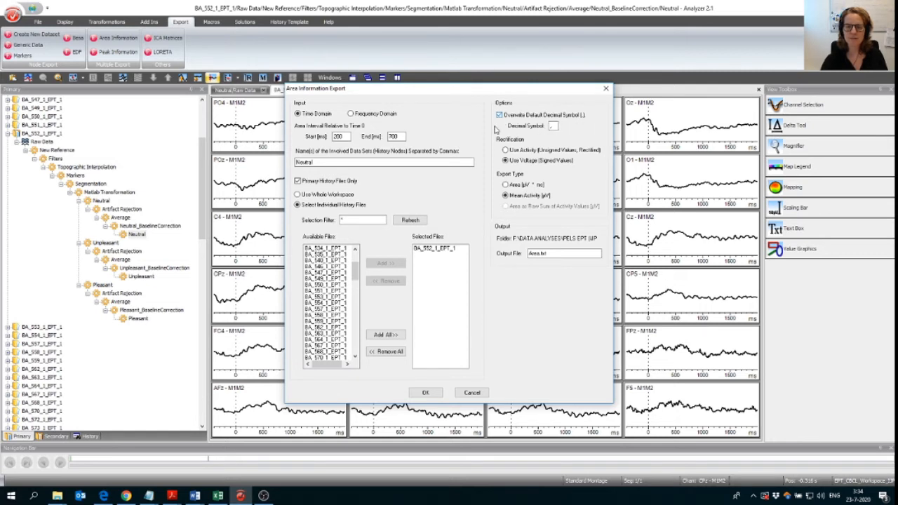
mouse_move(537, 170)
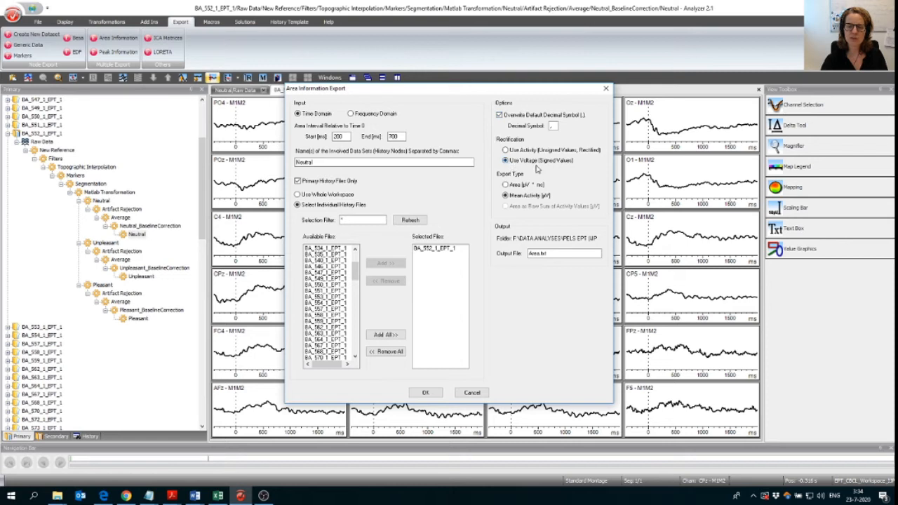
mouse_move(572, 169)
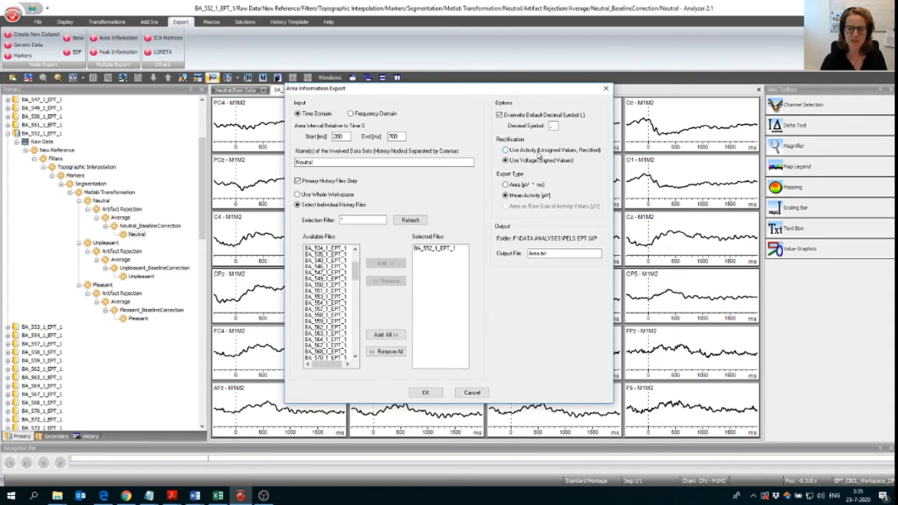
click(505, 160)
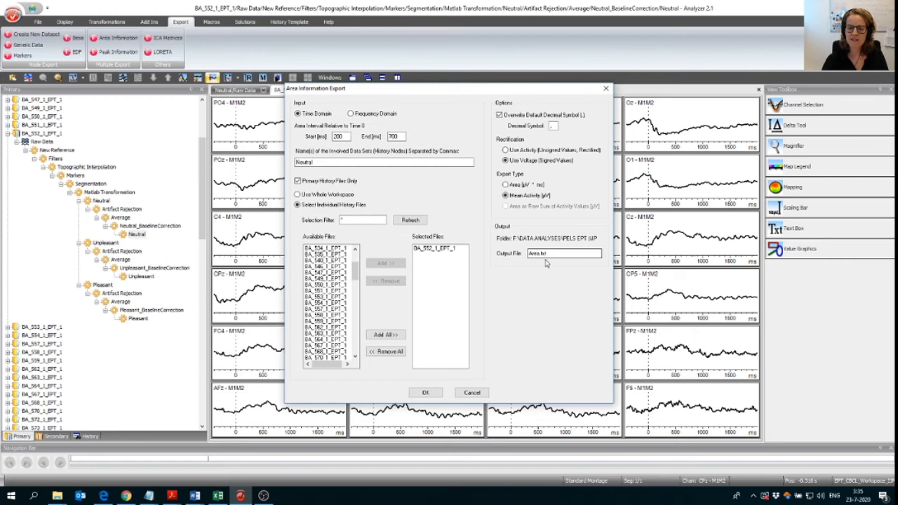
Step: Replace the output file name with LPP-Neutral.txt and run the area export
triple_click(561, 253)
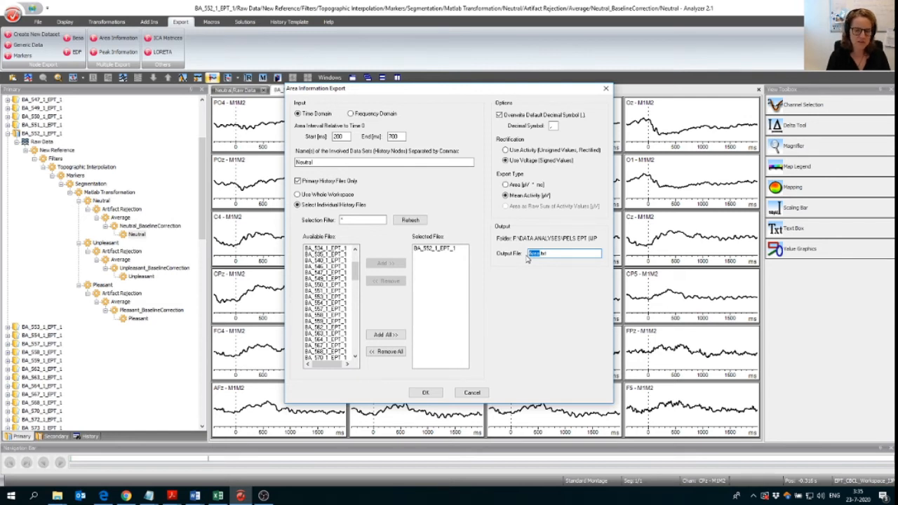
text(LPP.txt)
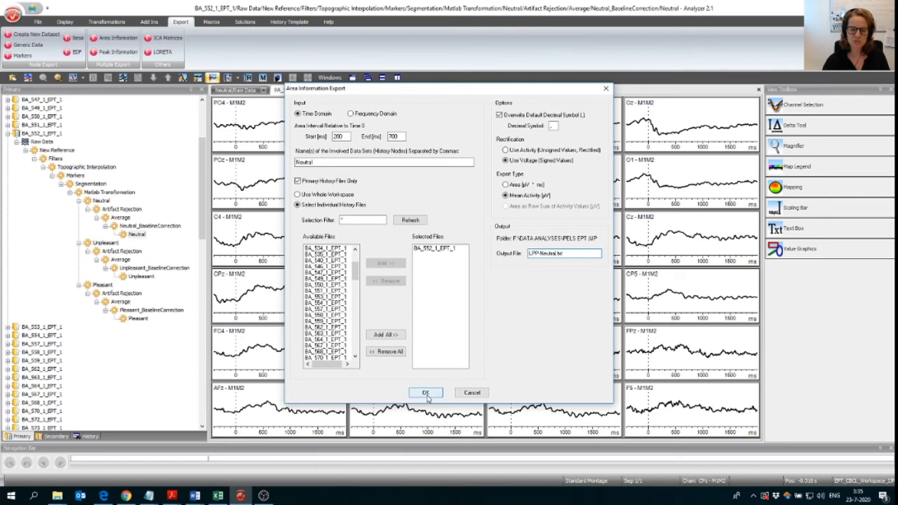
click(426, 392)
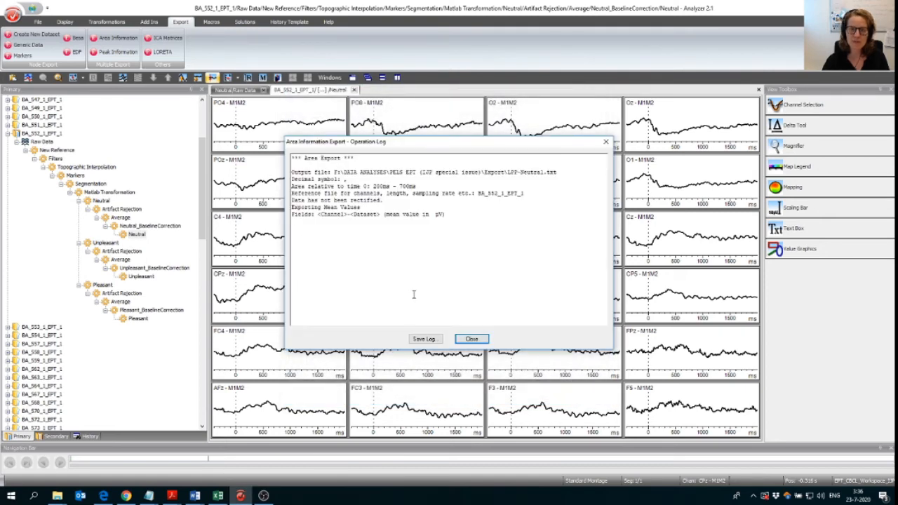
mouse_move(409, 213)
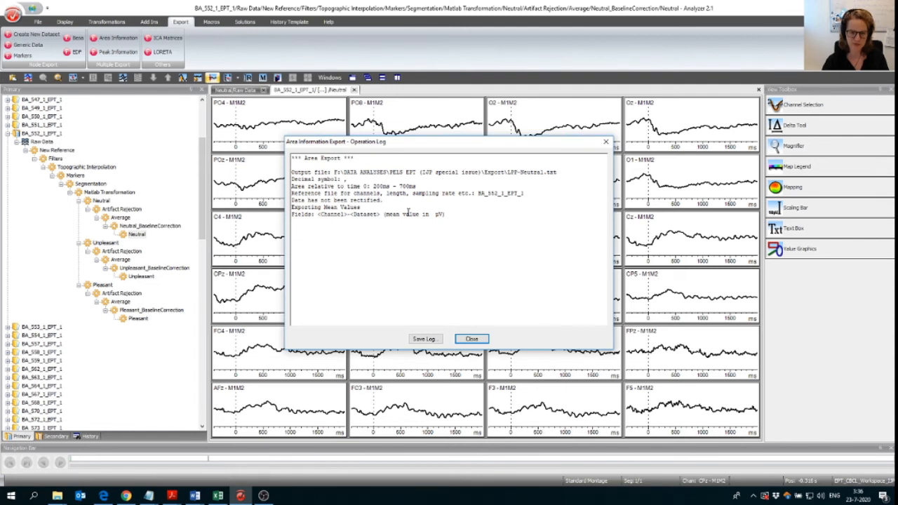
mouse_move(499, 197)
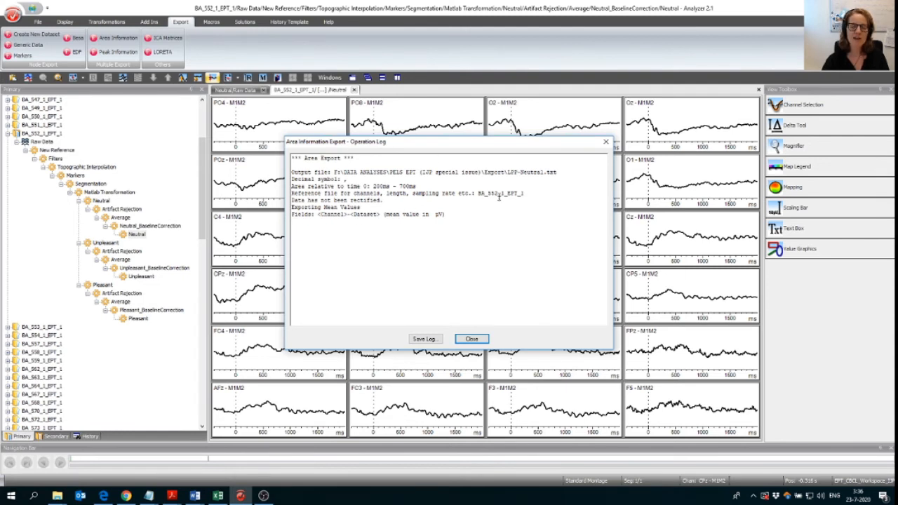
mouse_move(423, 370)
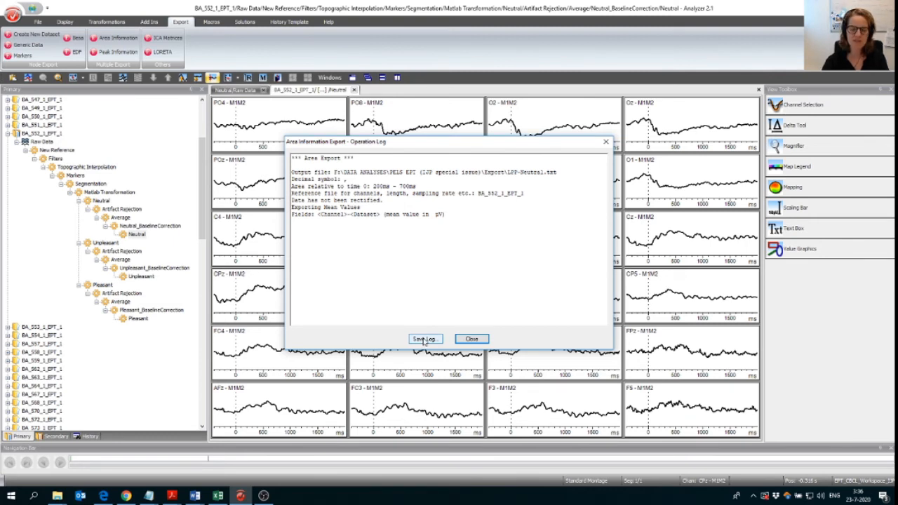
mouse_move(471, 339)
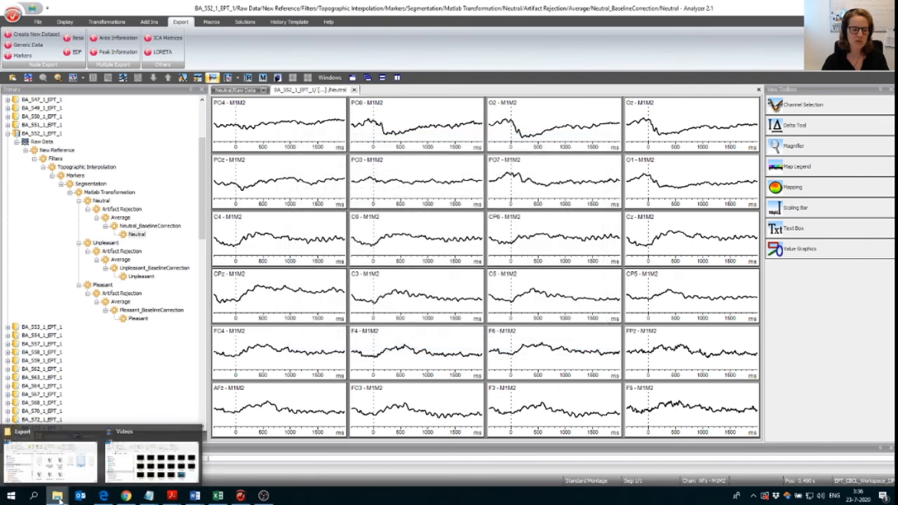
Step: Open the exported LPP-Neutral file from the Export folder in Notepad
click(57, 496)
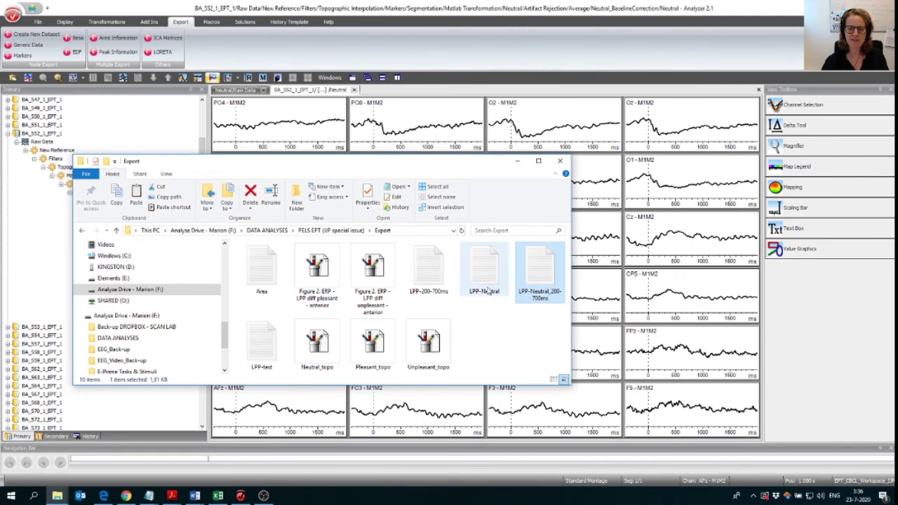
double_click(483, 270)
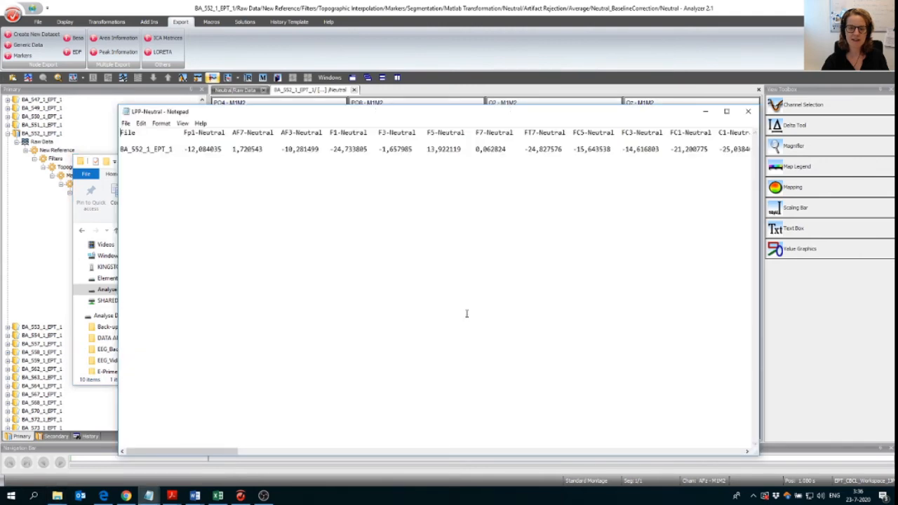
mouse_move(395, 349)
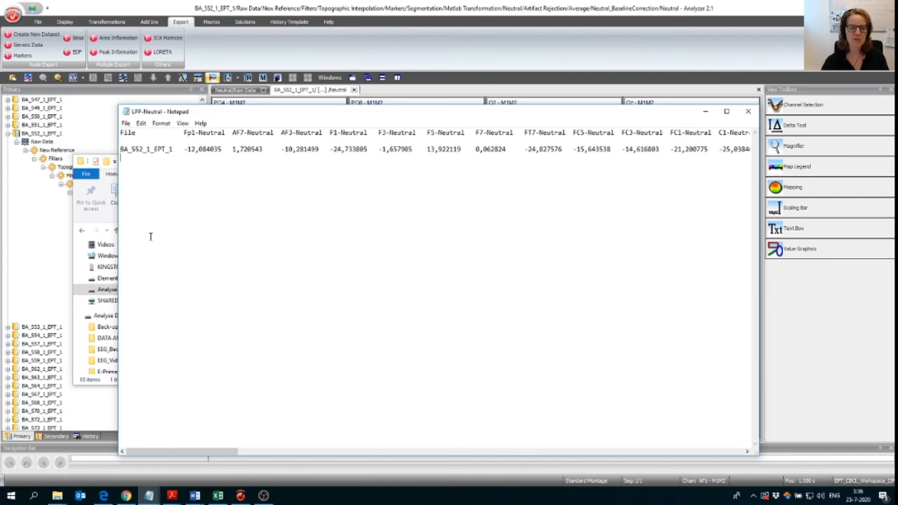
mouse_move(141, 278)
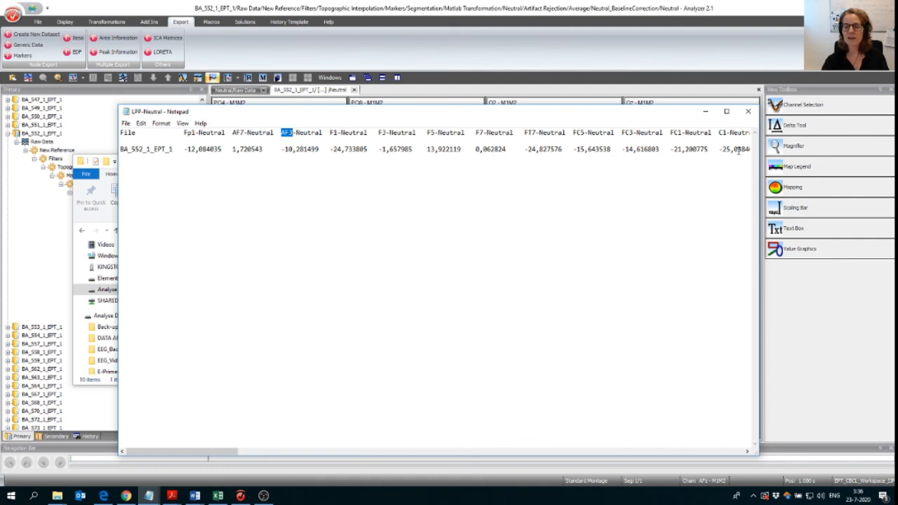
scroll(right, 3)
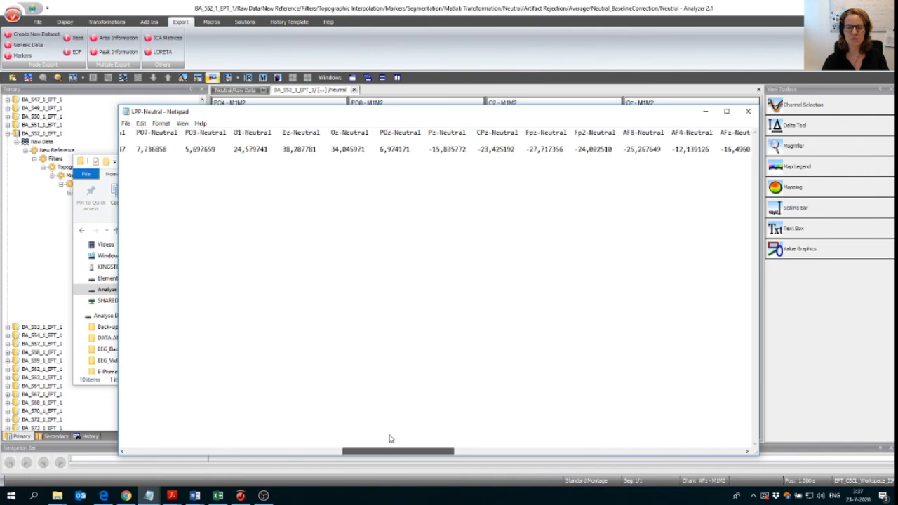
scroll(left, 3)
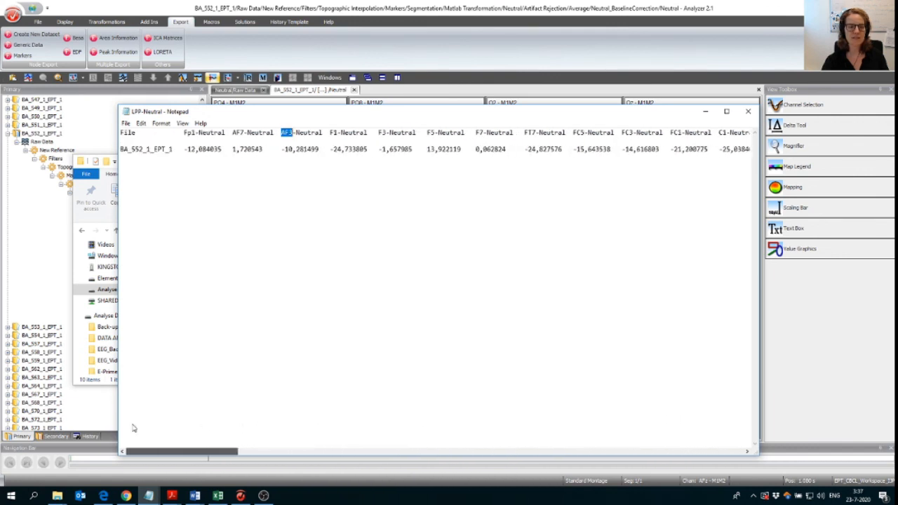
click(384, 224)
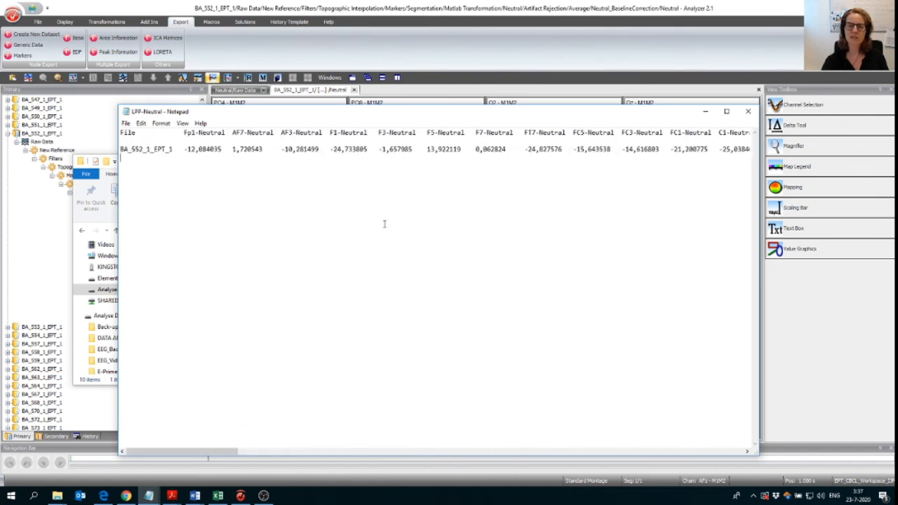
mouse_move(341, 206)
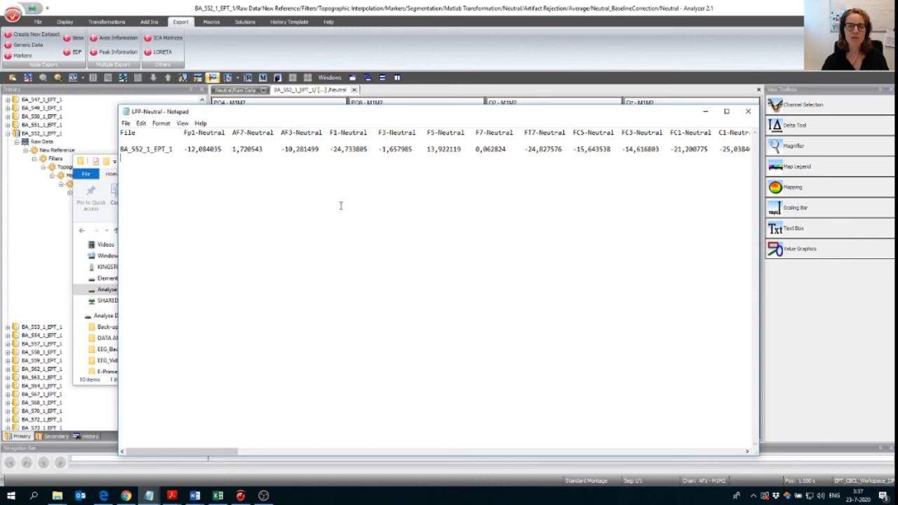